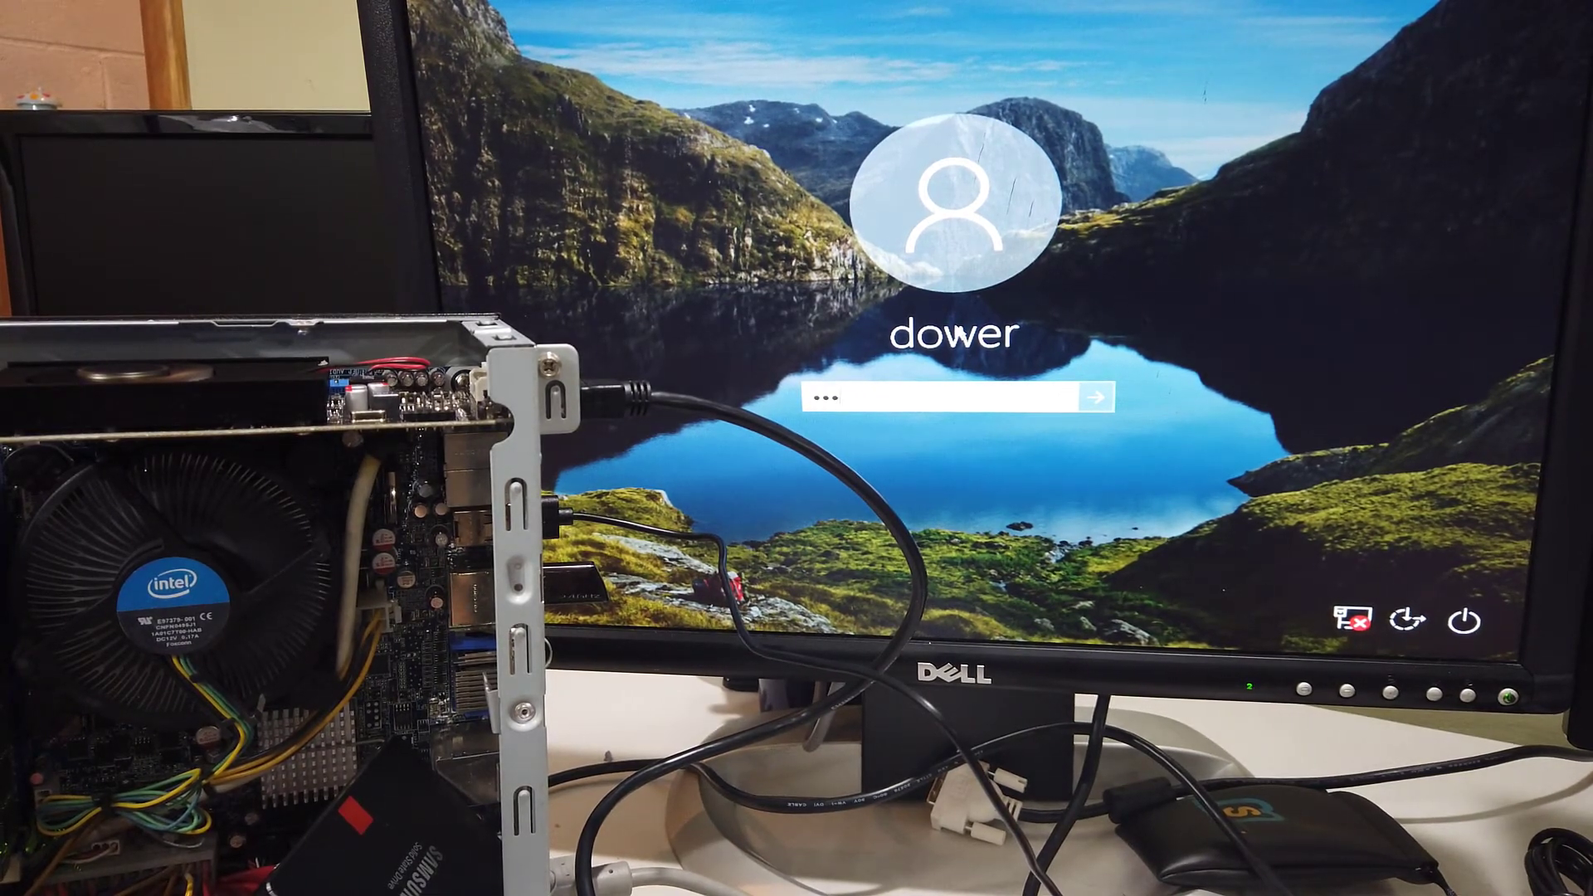
Sign in to the local account with its password to reach the desktop
type("•")
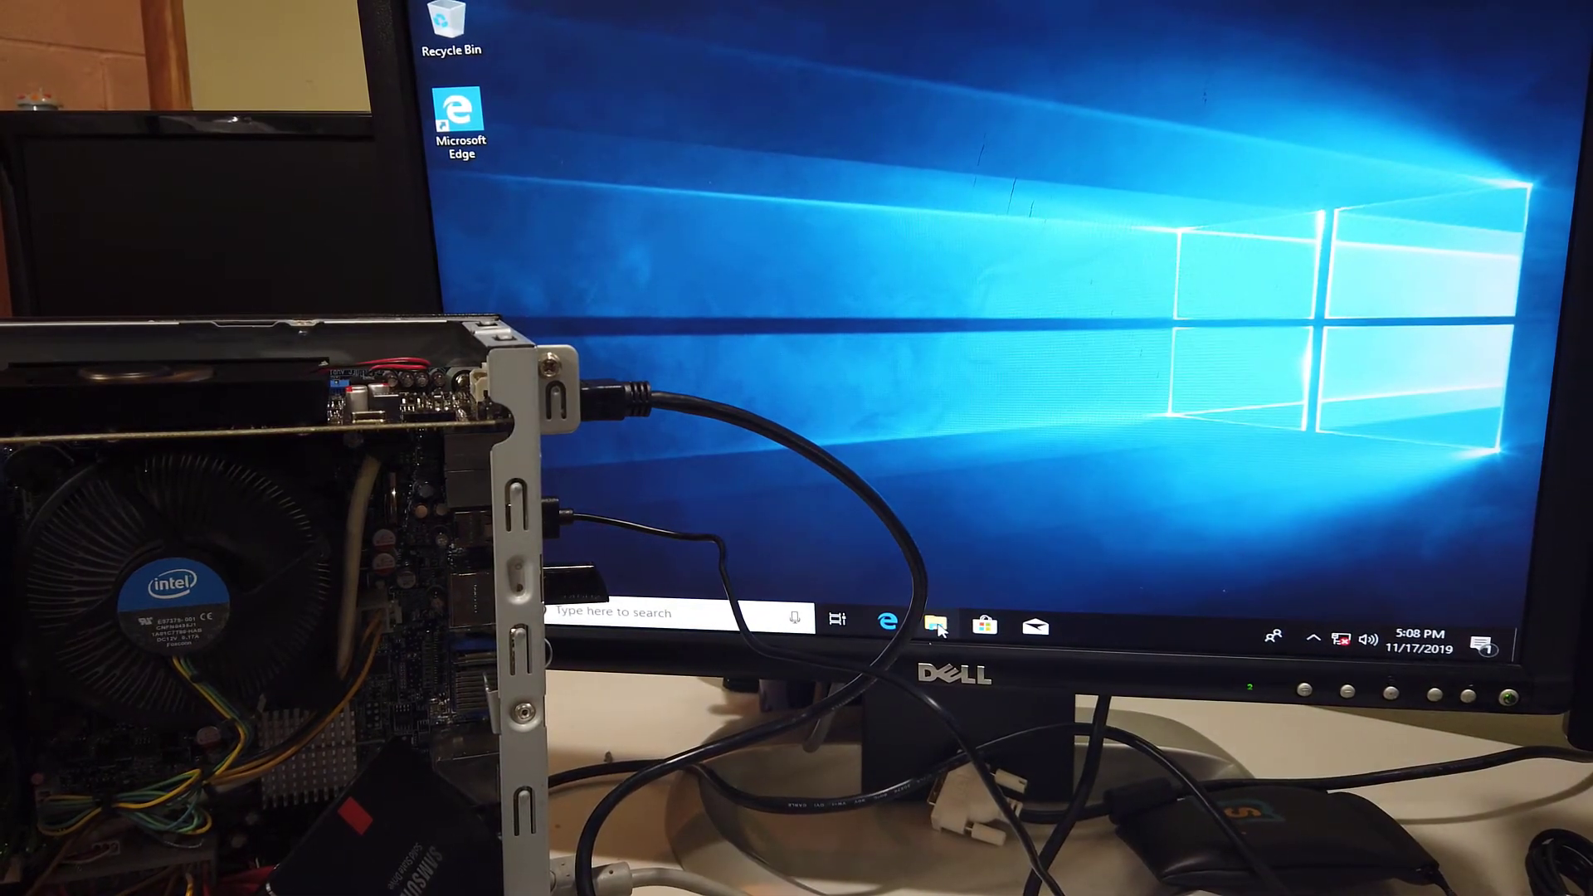
Search 'disk mana' from Start and launch 'Create and format hard disk partitions'
left_click(910, 622)
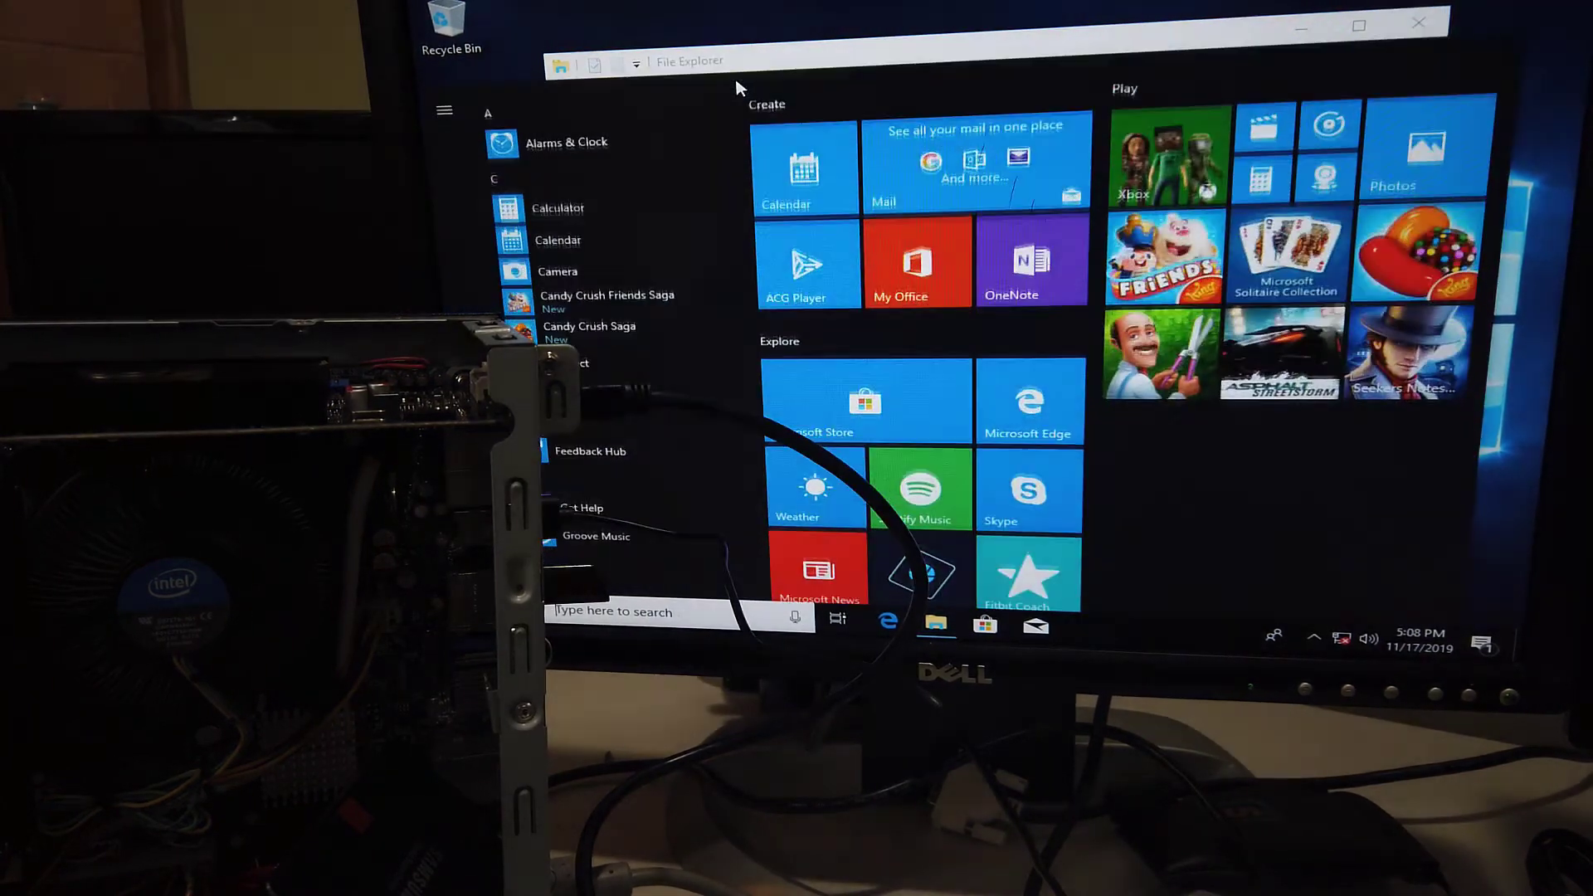
type("disk mana")
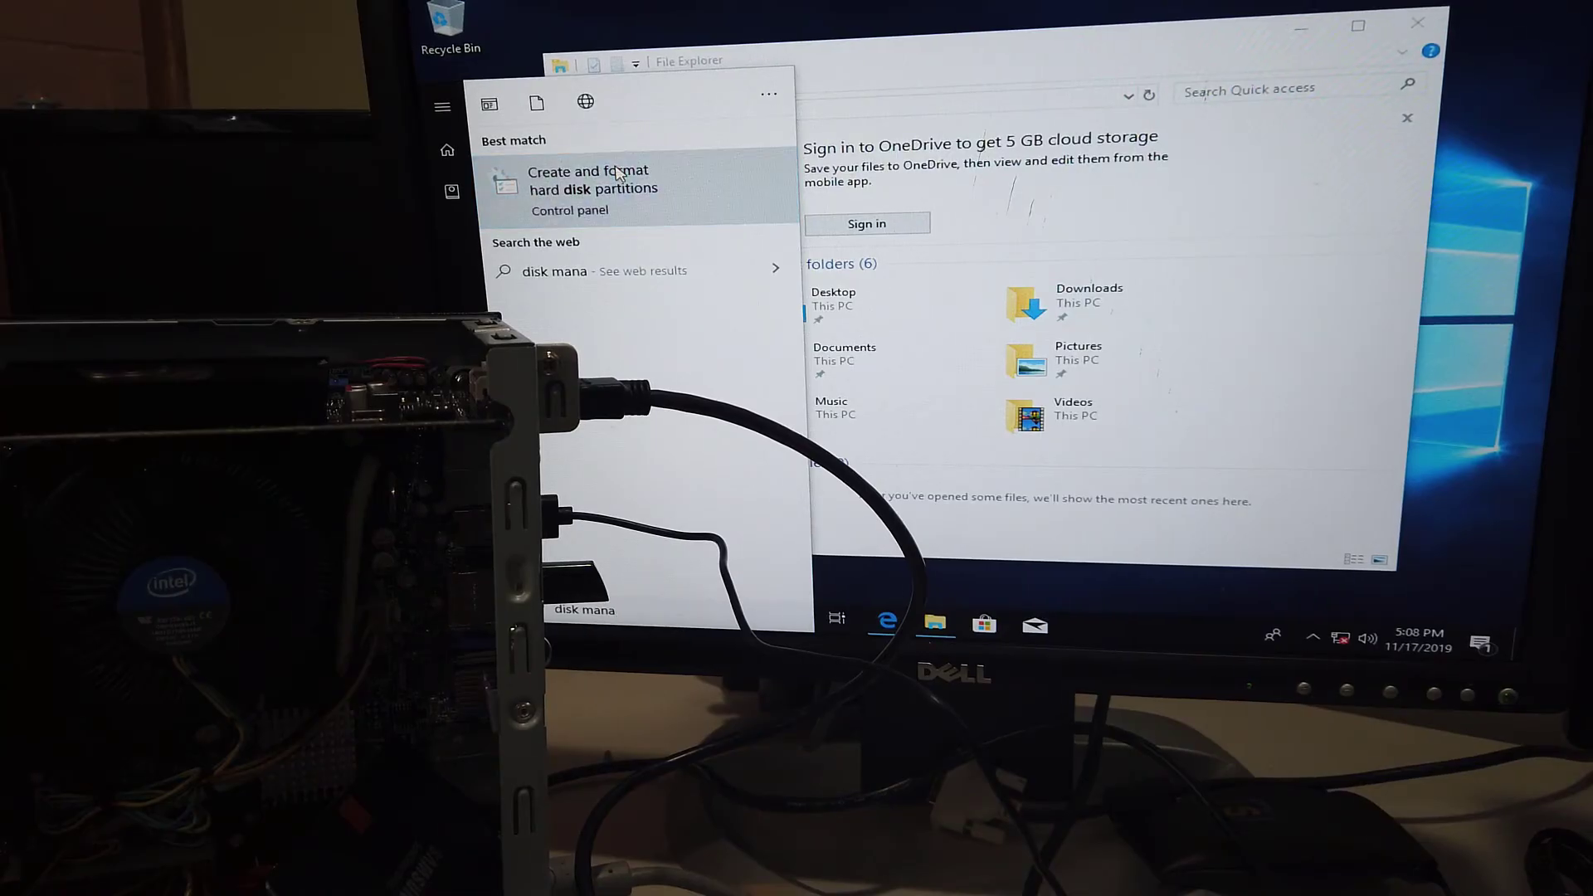
left_click(592, 179)
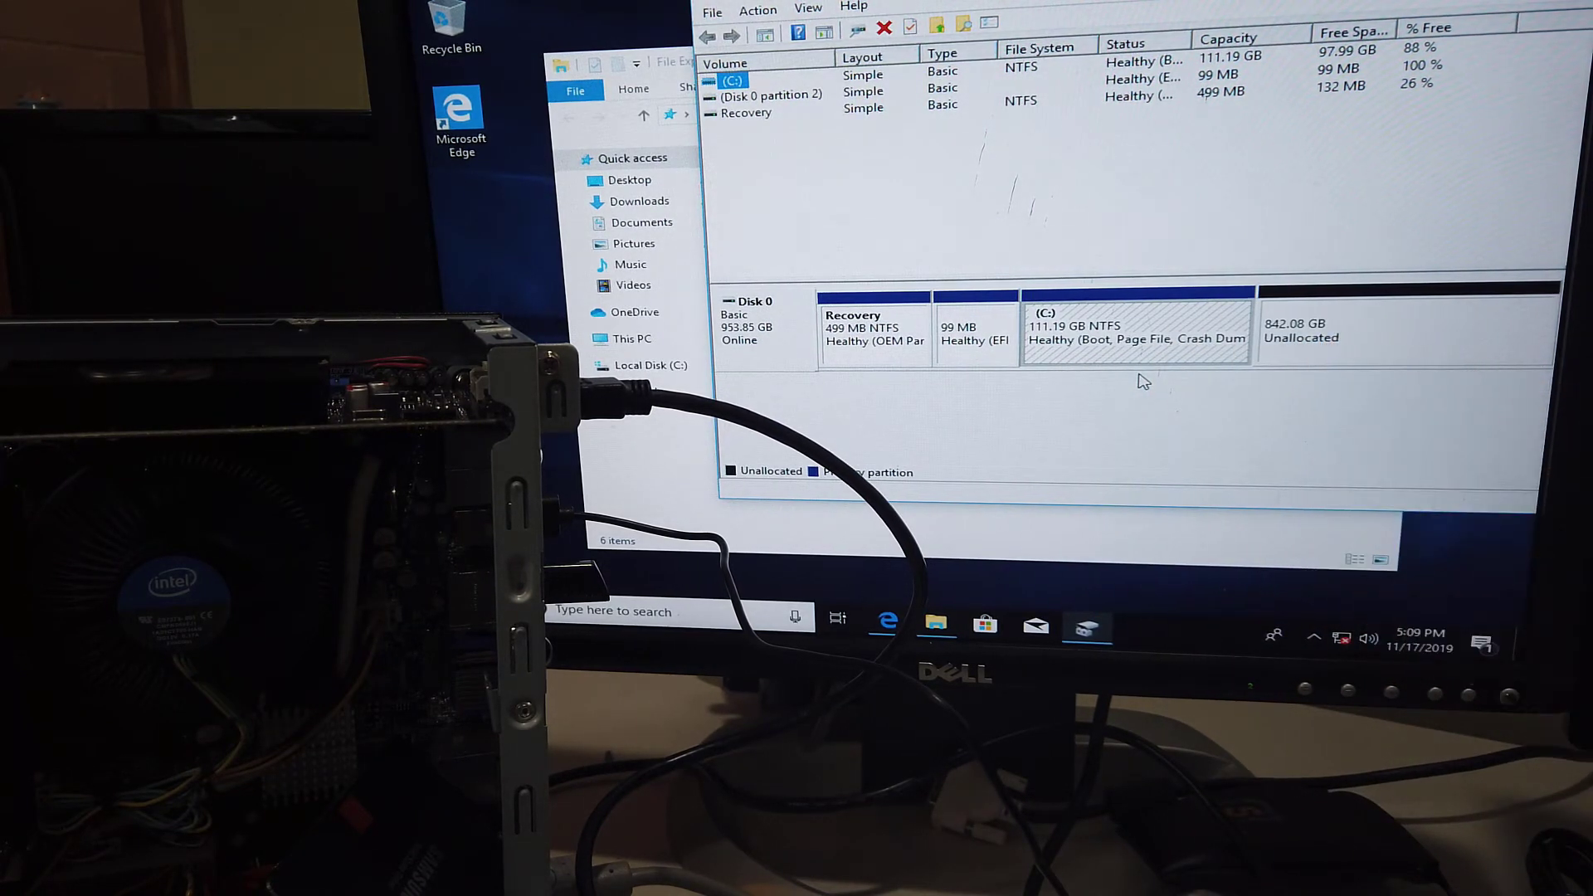
Extend the C: volume by 862,288 MB from Disk 0's unallocated space via Extend Volume
right_click(1301, 330)
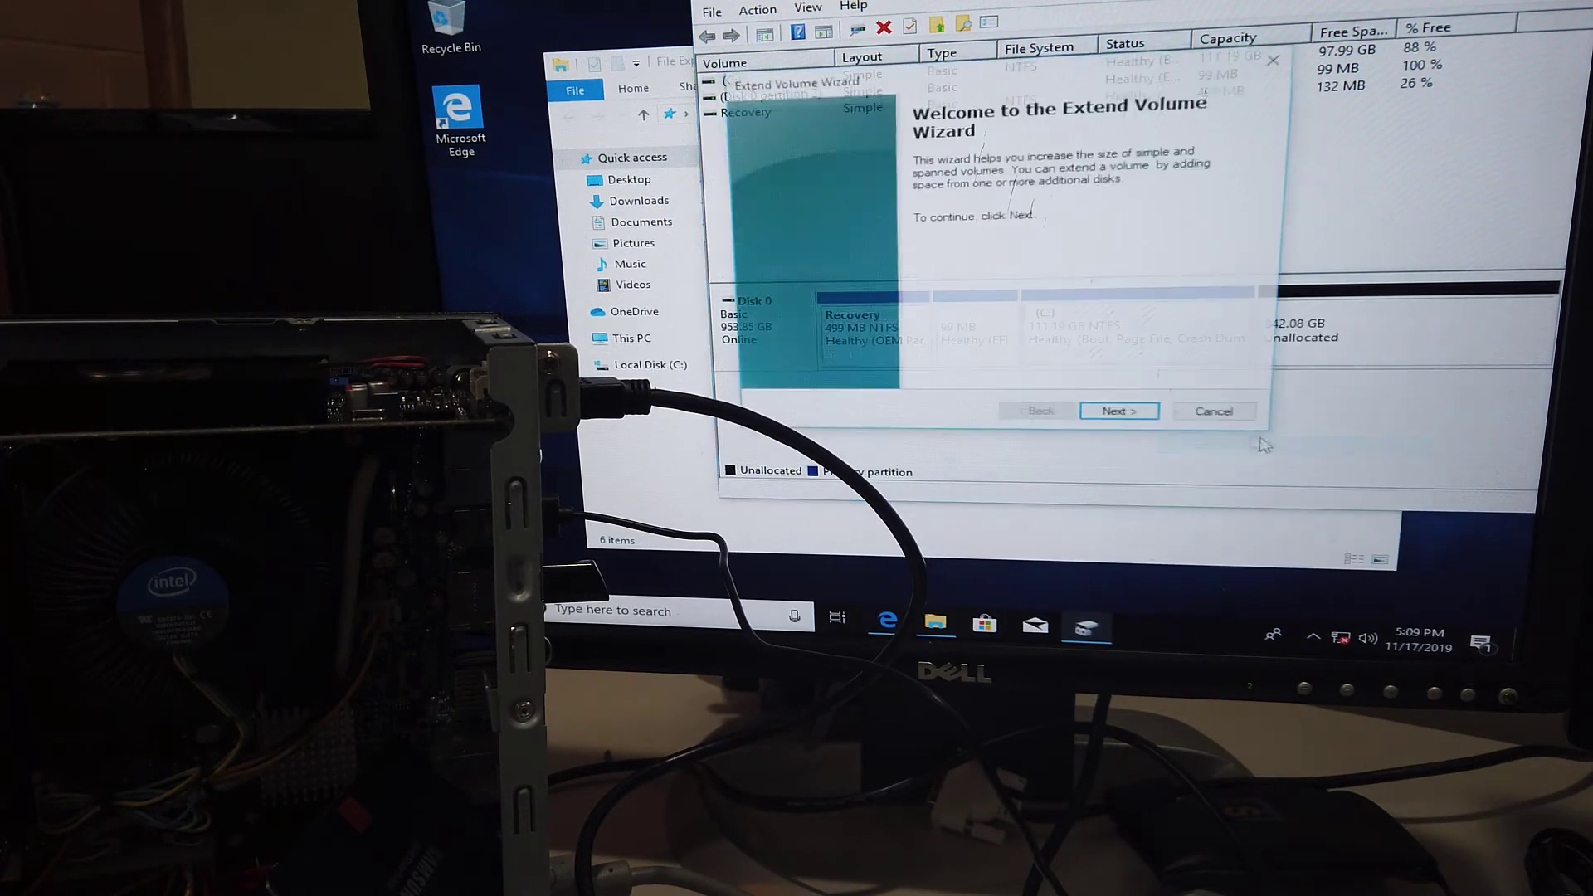
left_click(1117, 410)
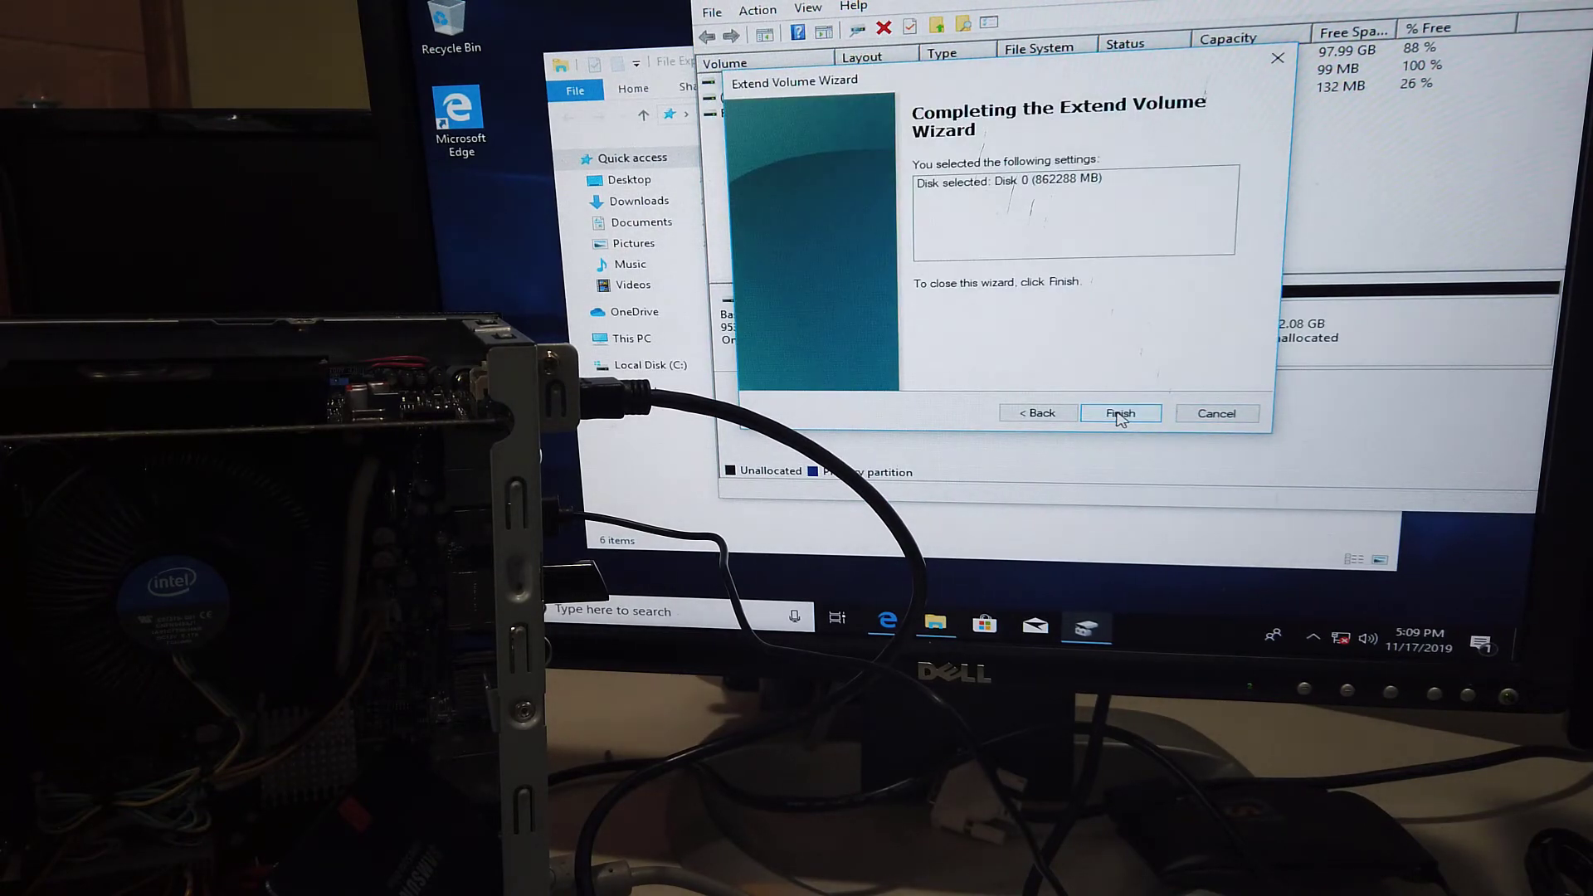
left_click(1120, 413)
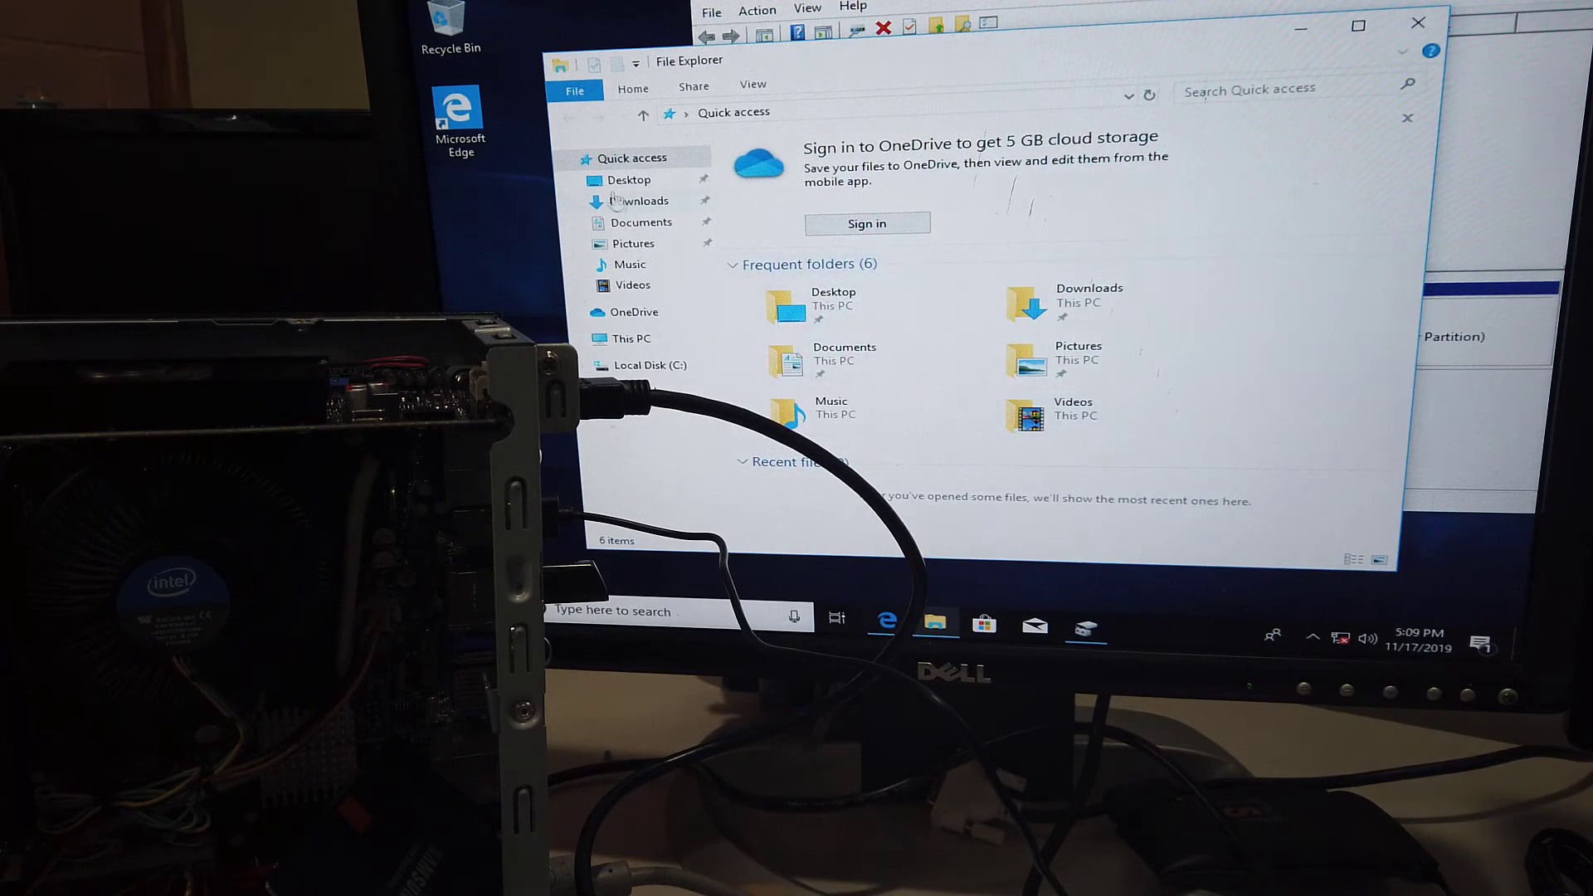
Show This PC, where Local Disk (C:) reads 940 GB free of 953 GB
left_click(630, 339)
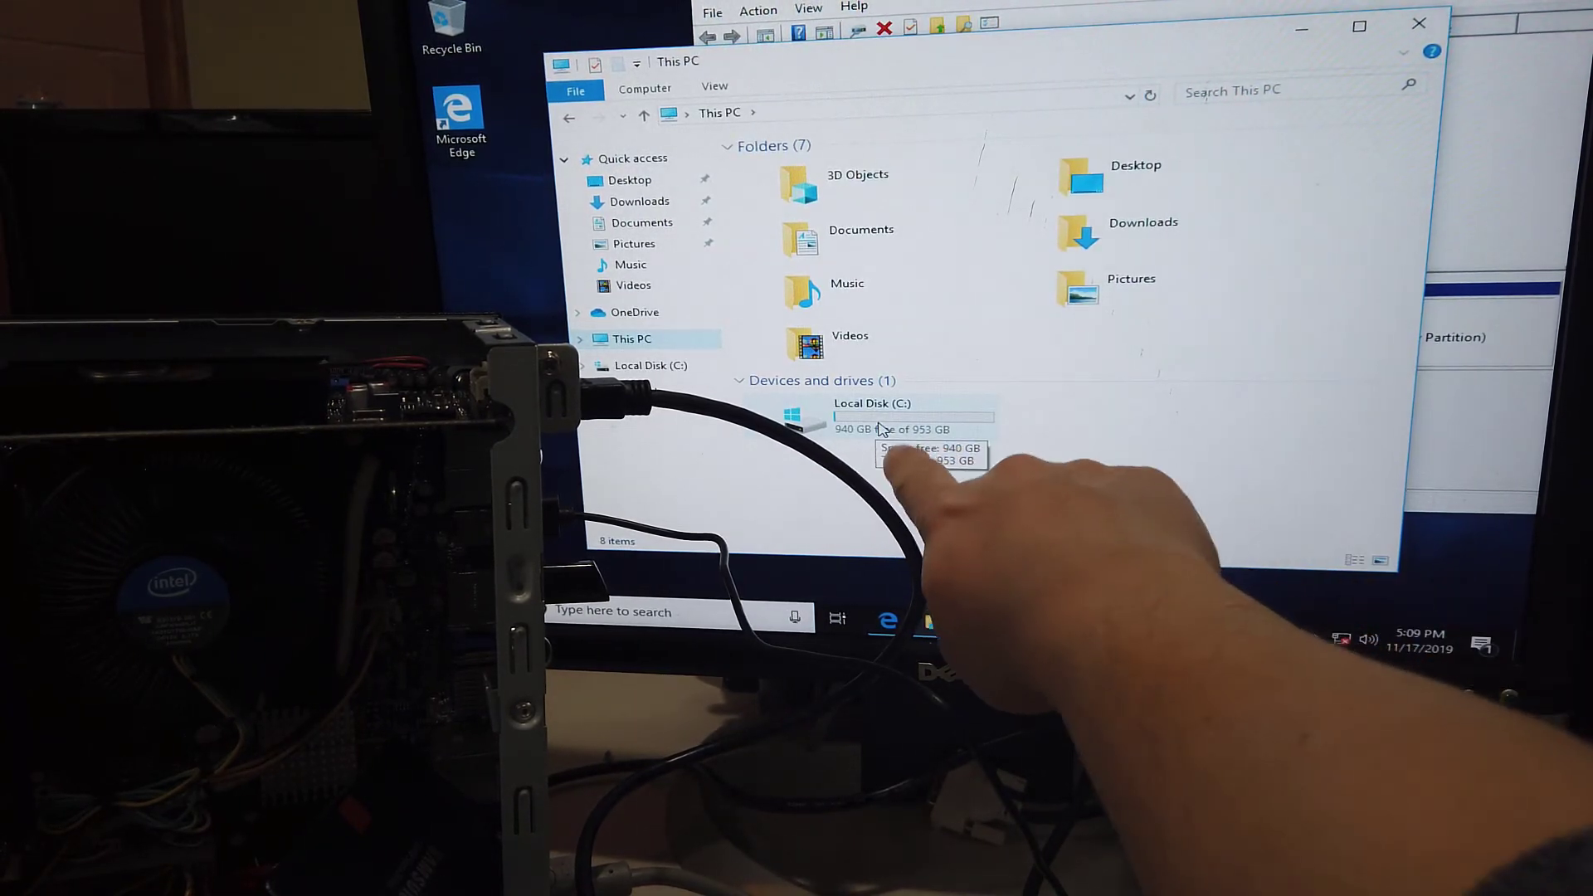
mouse_move(1064, 455)
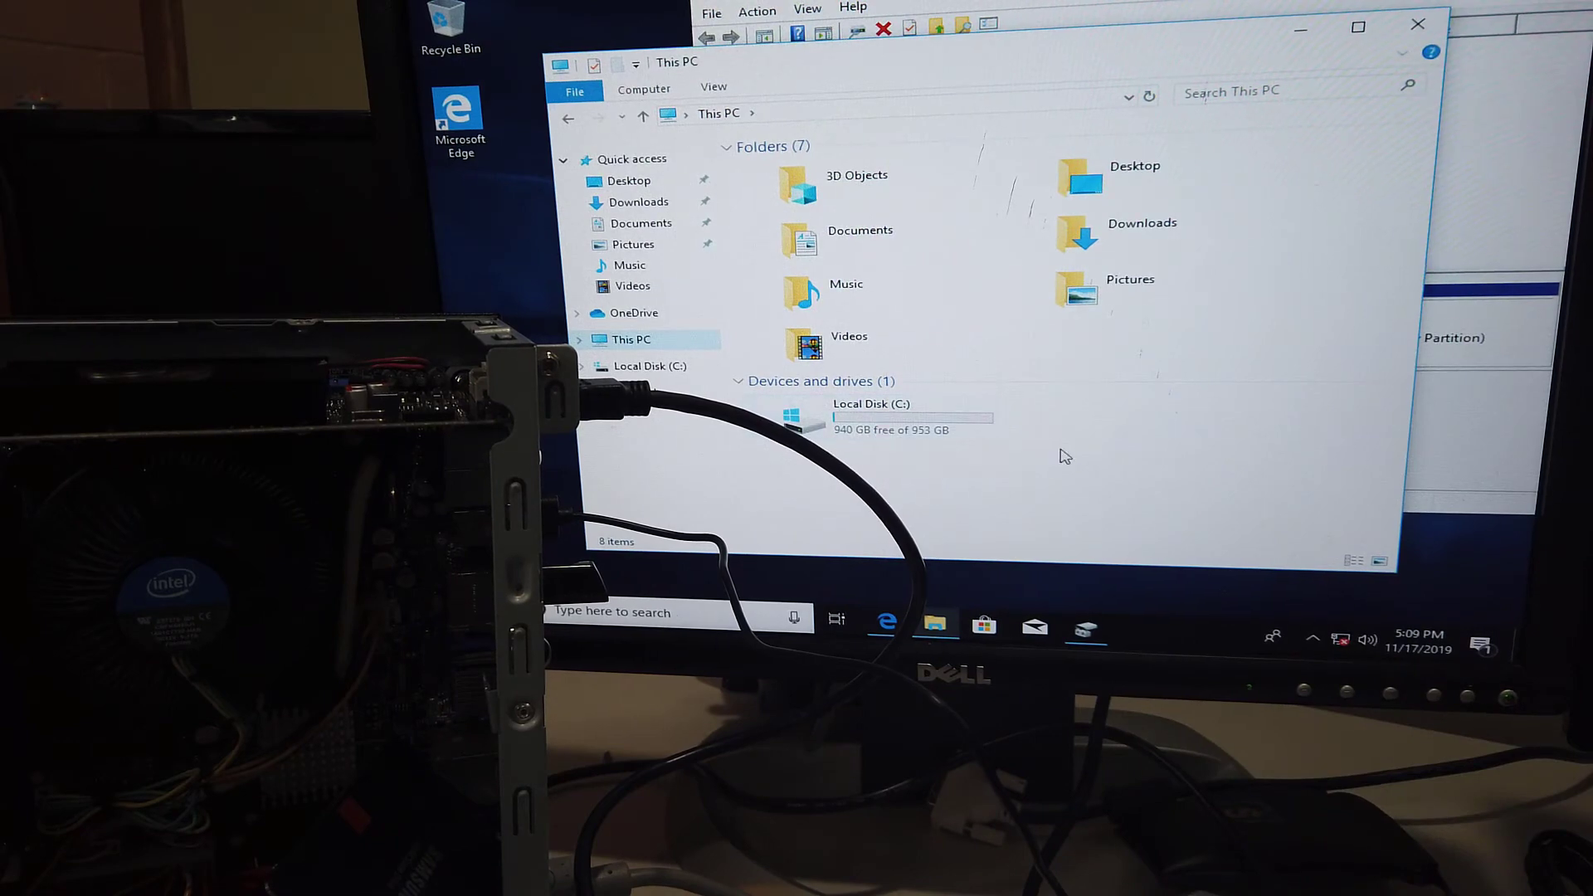